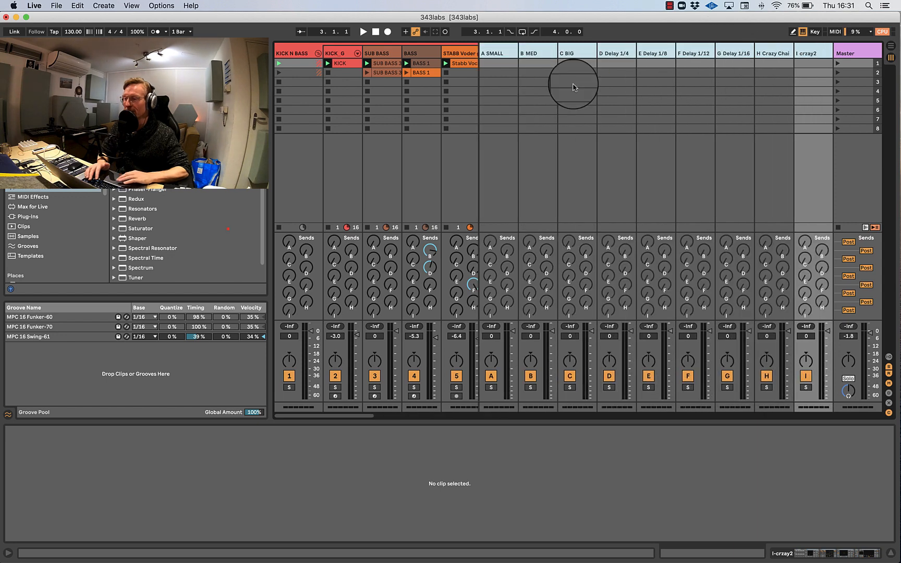
Select the B MED and C BIG return tracks to view their device chains.
click(538, 53)
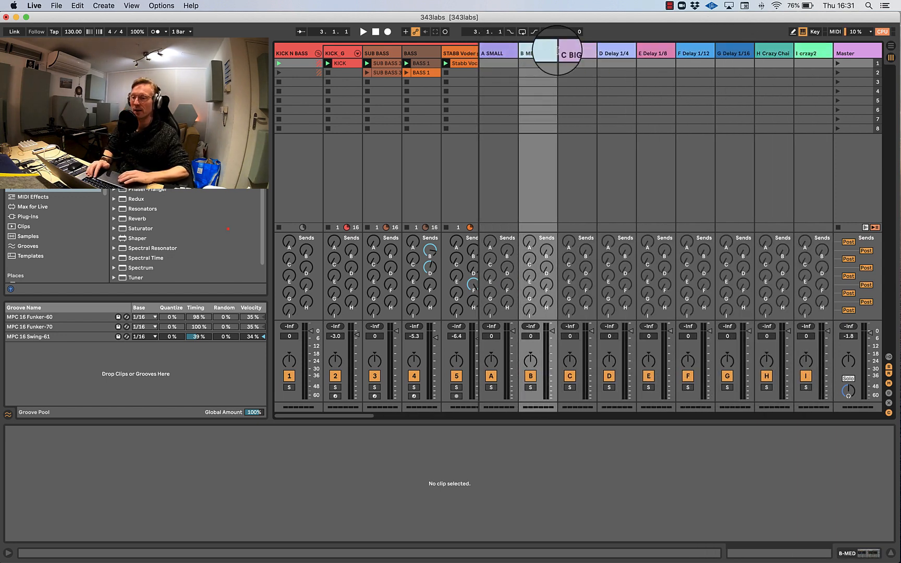
click(541, 53)
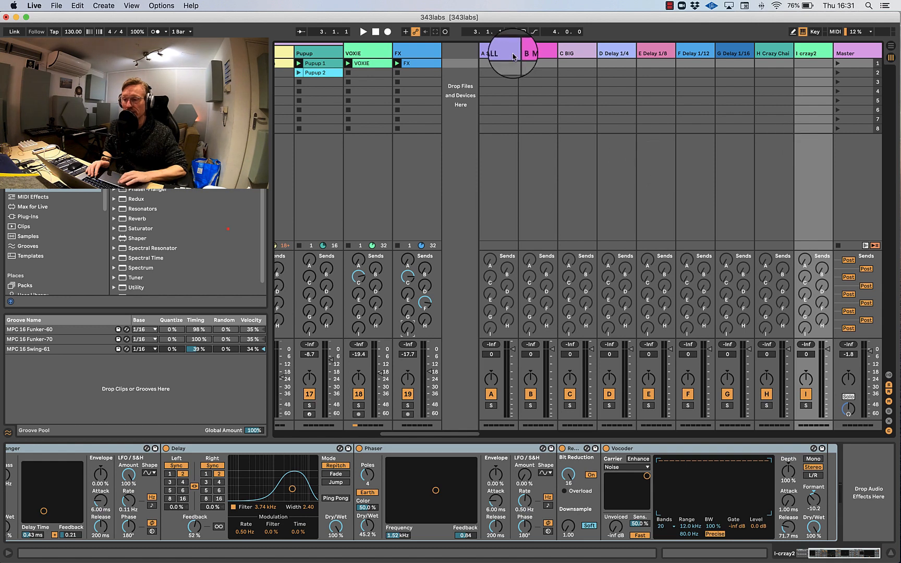
Select the A SMALL return track to inspect its Reverb device.
click(497, 54)
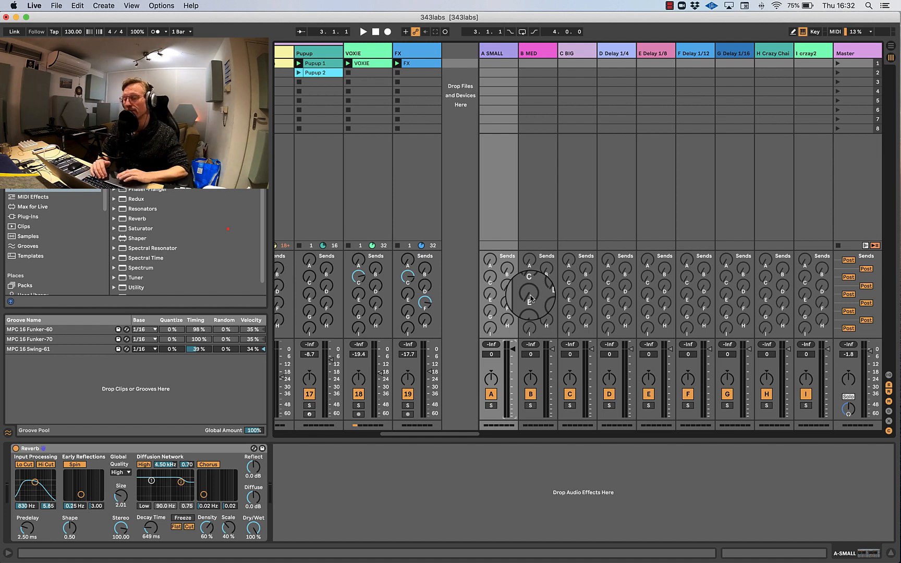
mouse_move(597, 244)
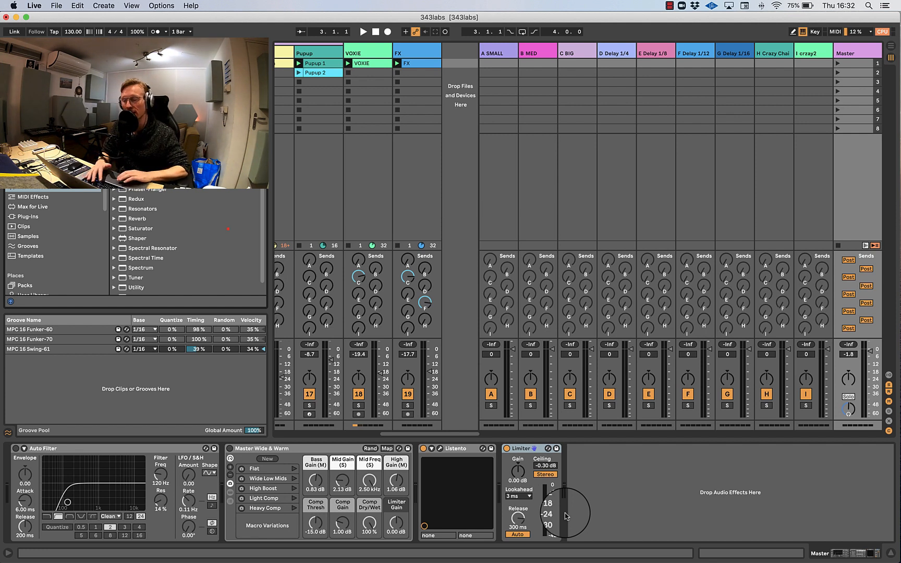
mouse_move(498, 317)
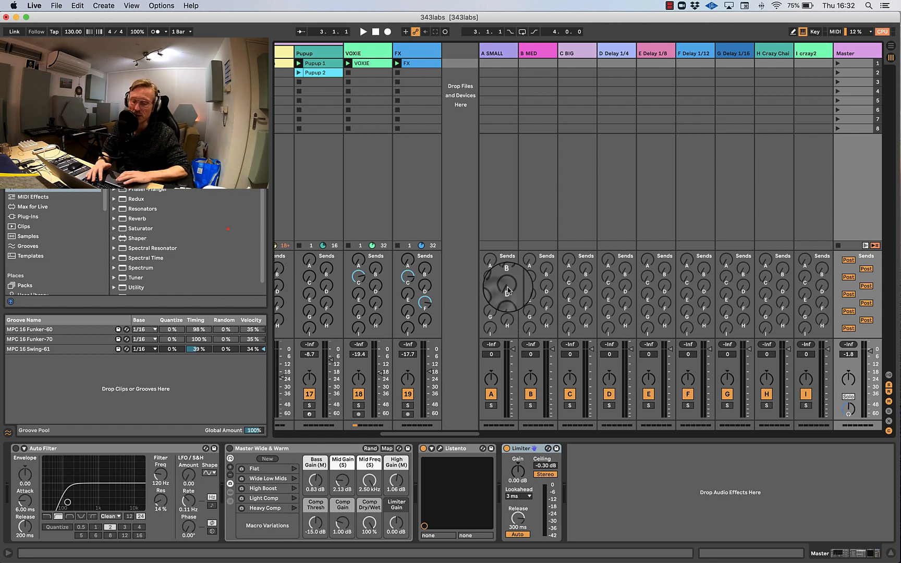
Enable the sends on the A SMALL, B MED and crazy2 return tracks.
right_click(506, 288)
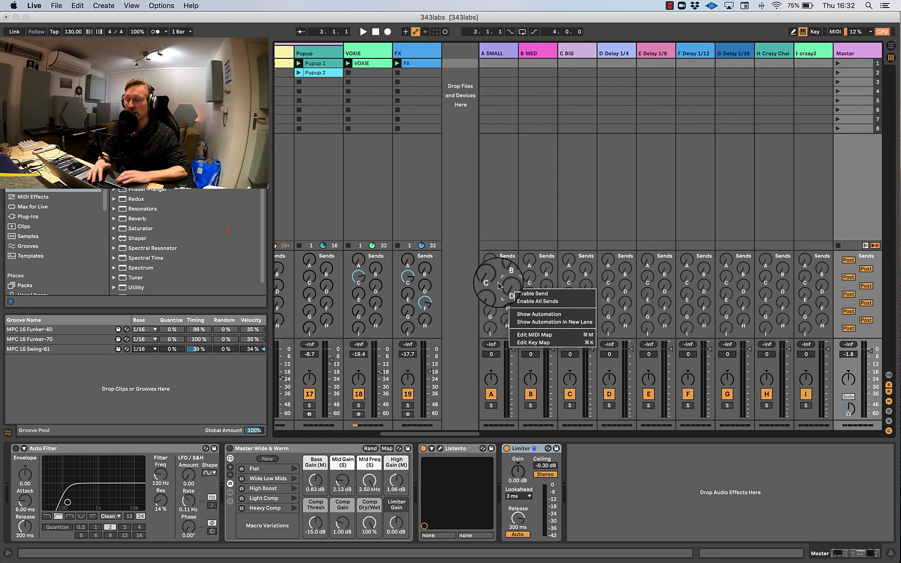
mouse_move(534, 302)
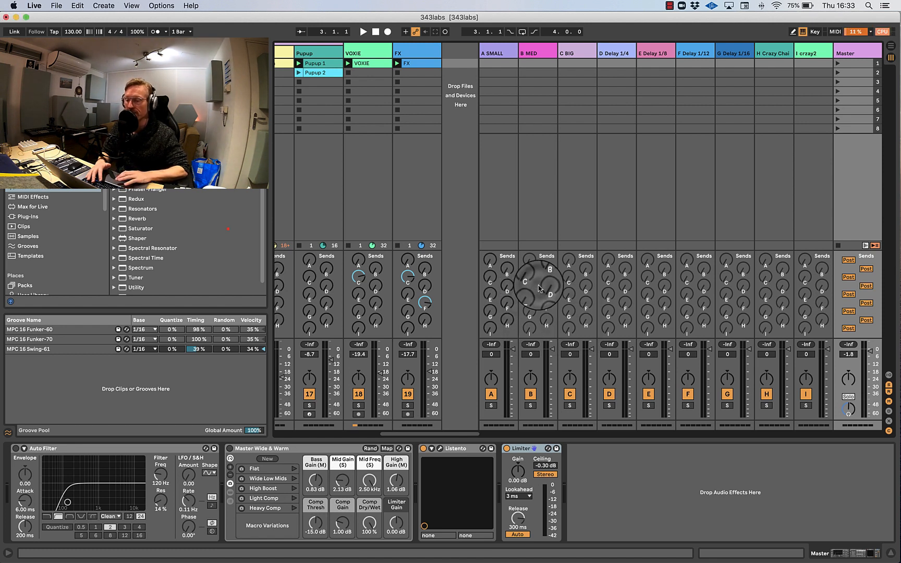
right_click(538, 285)
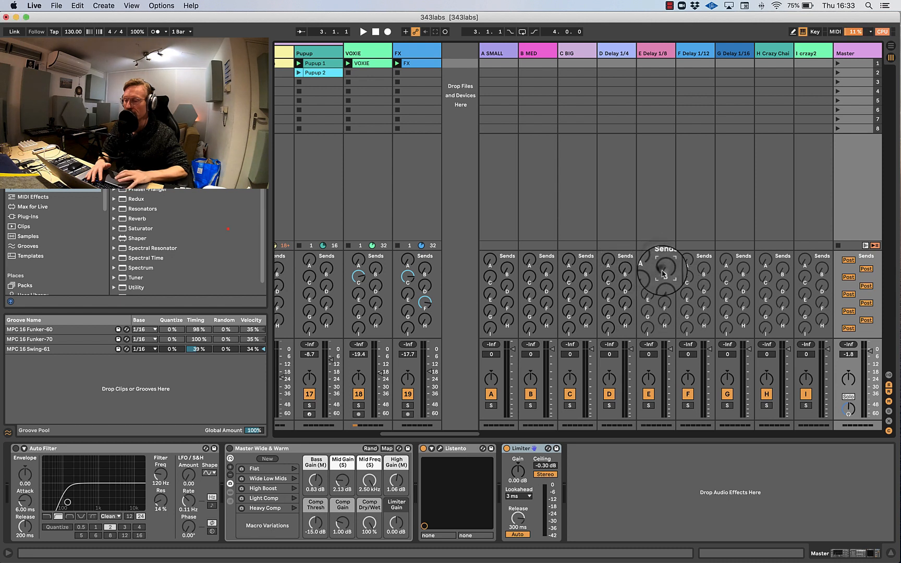
mouse_move(692, 279)
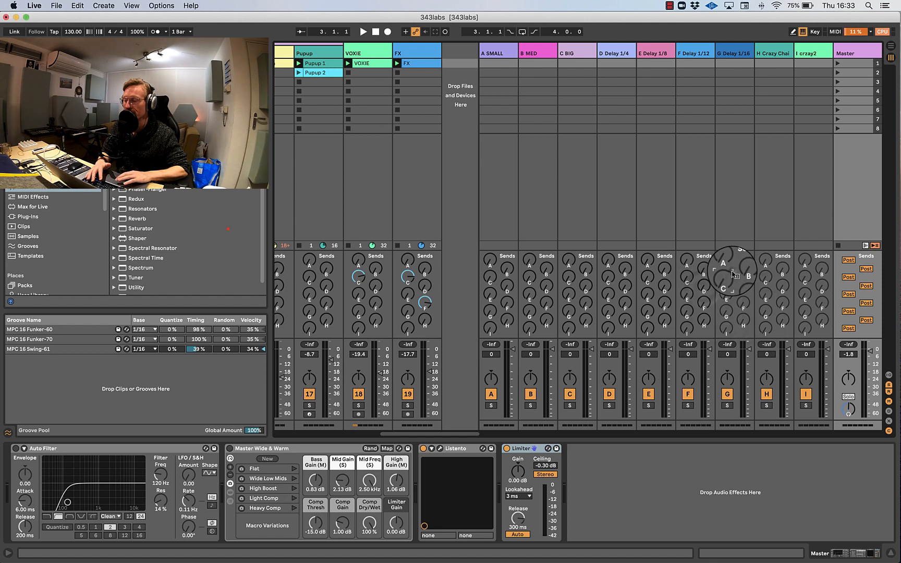
mouse_move(770, 268)
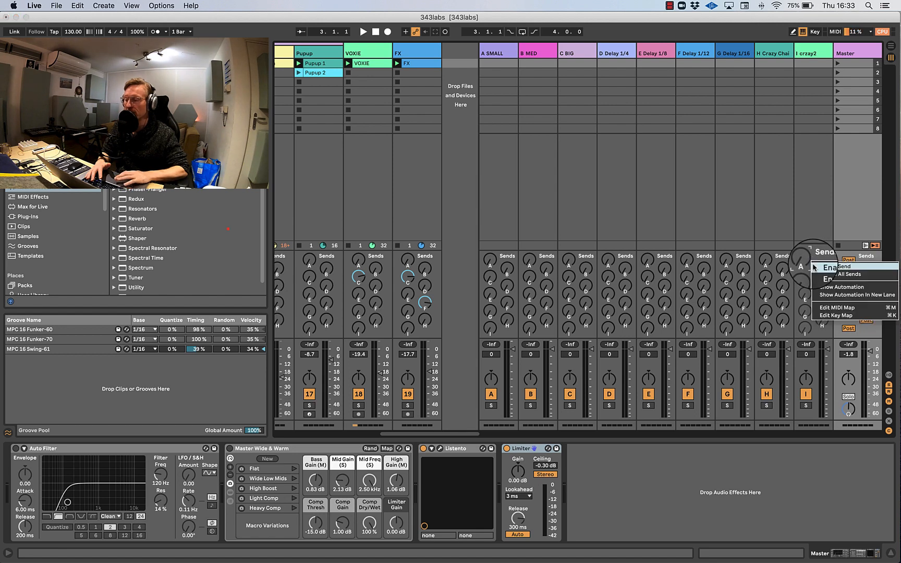
click(416, 52)
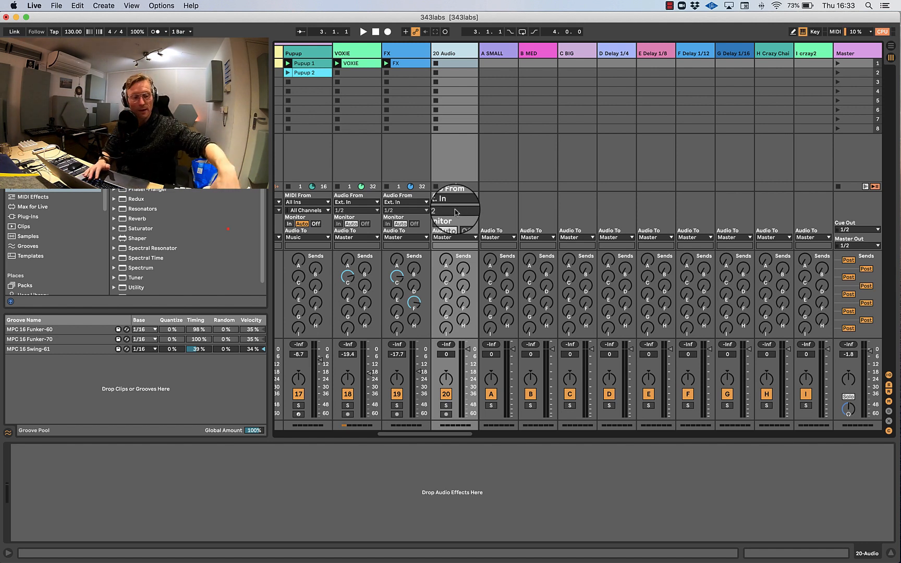
mouse_move(577, 224)
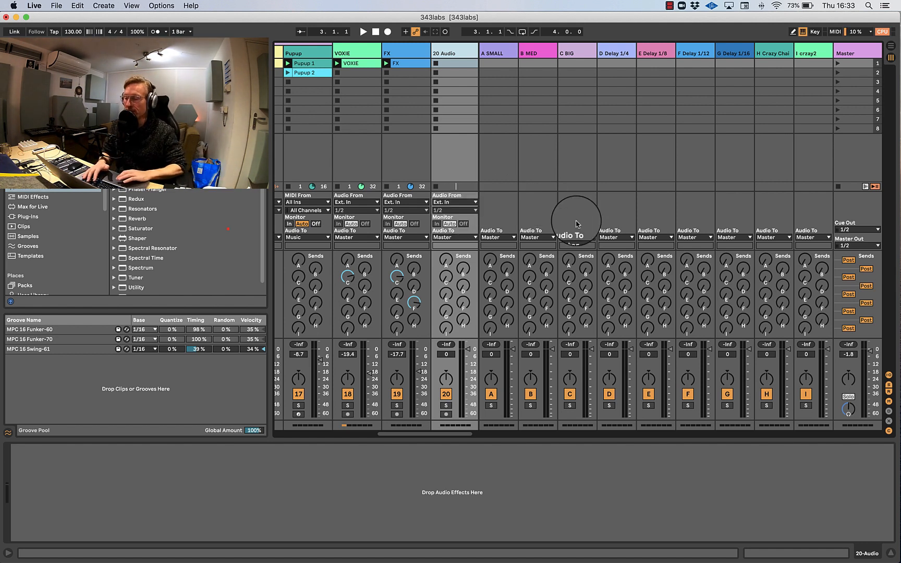
mouse_move(526, 233)
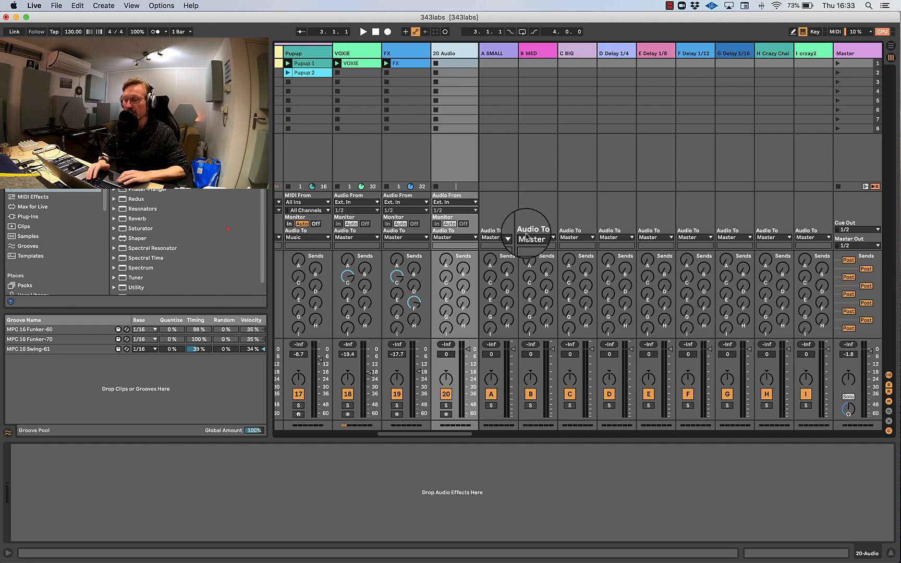
mouse_move(569, 238)
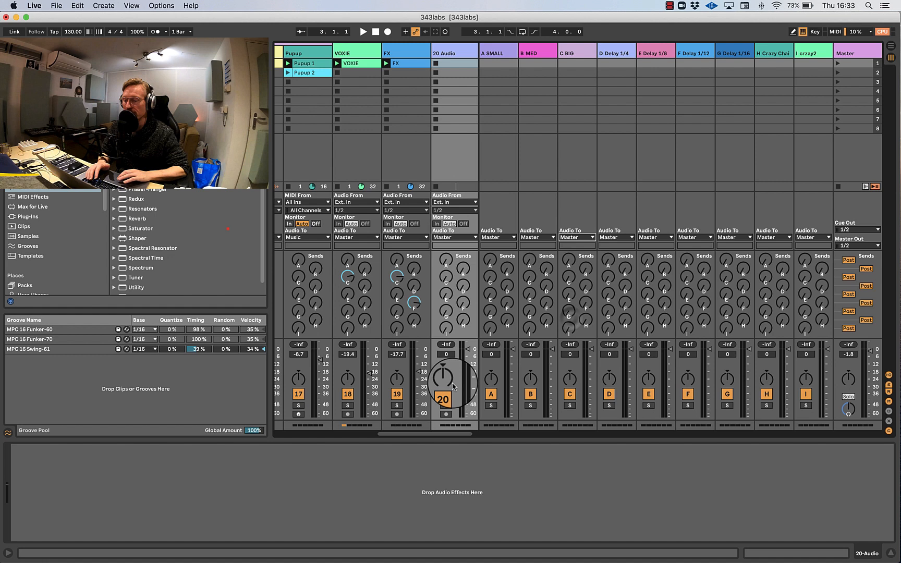
Arm 20 Audio and set crazy2, F Delay 1/12 and D Delay 1/4 outputs to 20-Audio.
click(454, 236)
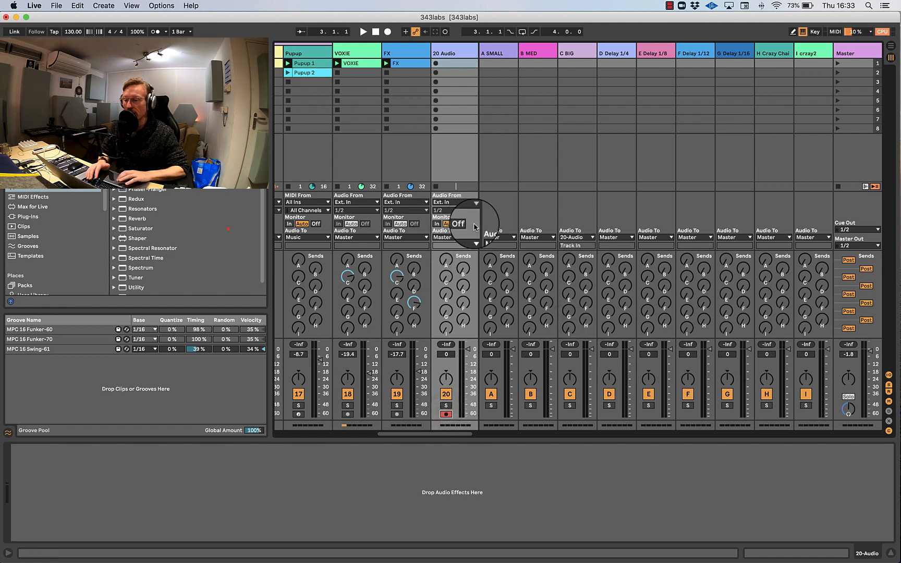
click(811, 237)
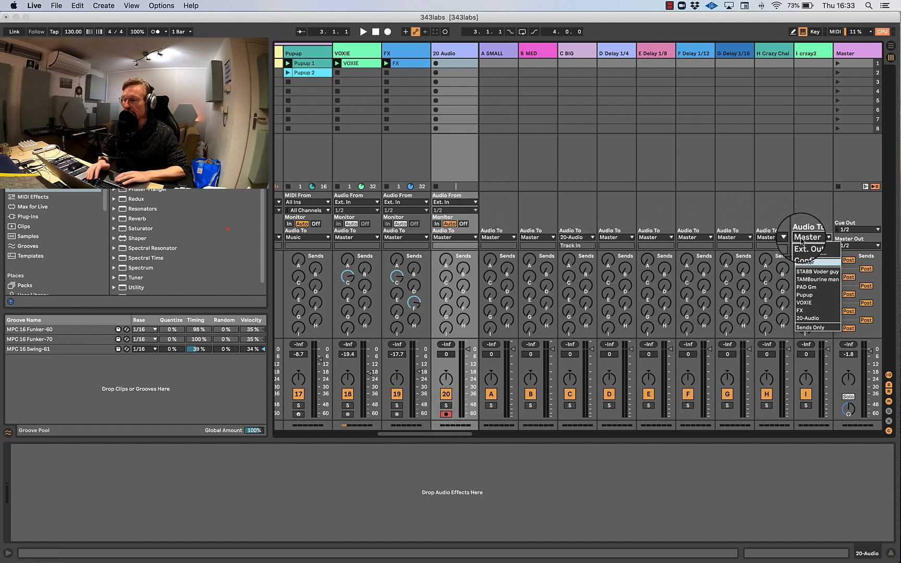
click(807, 318)
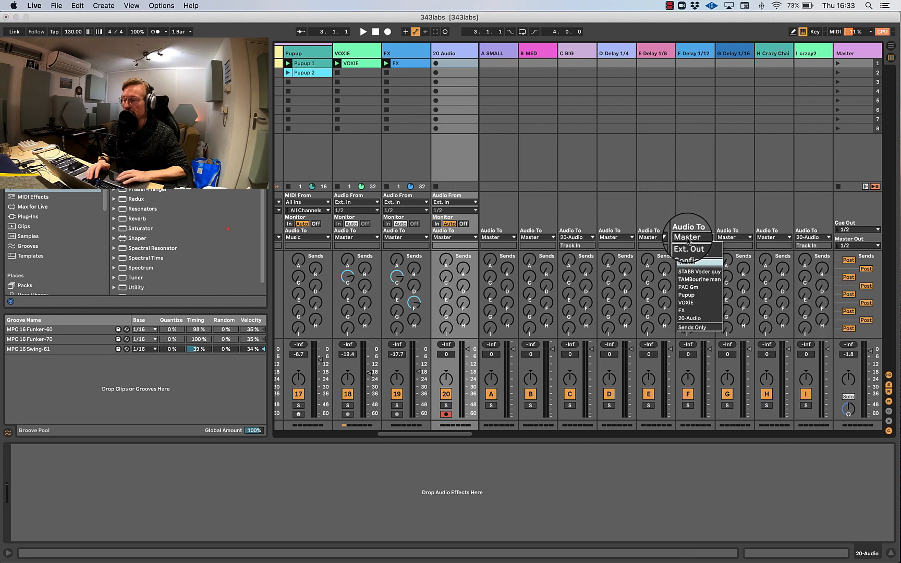
click(690, 318)
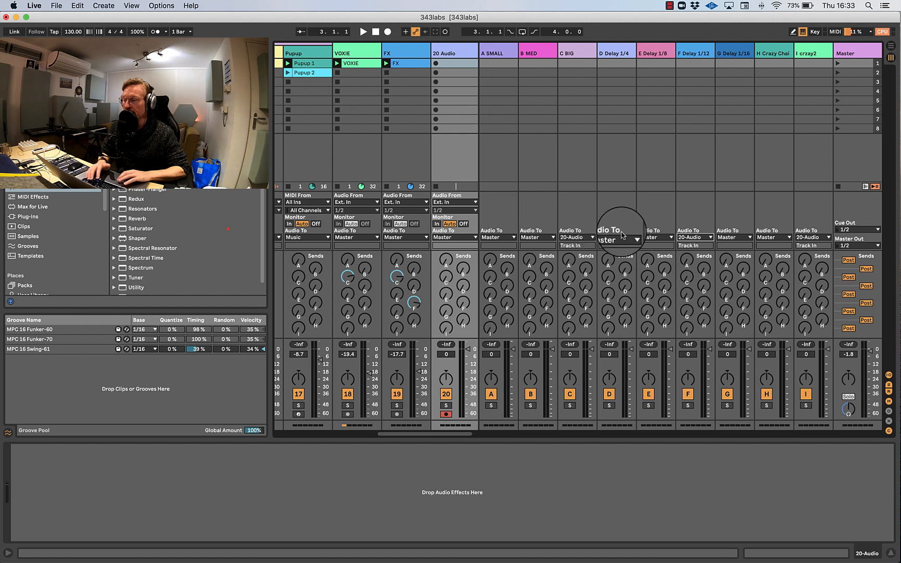
click(615, 238)
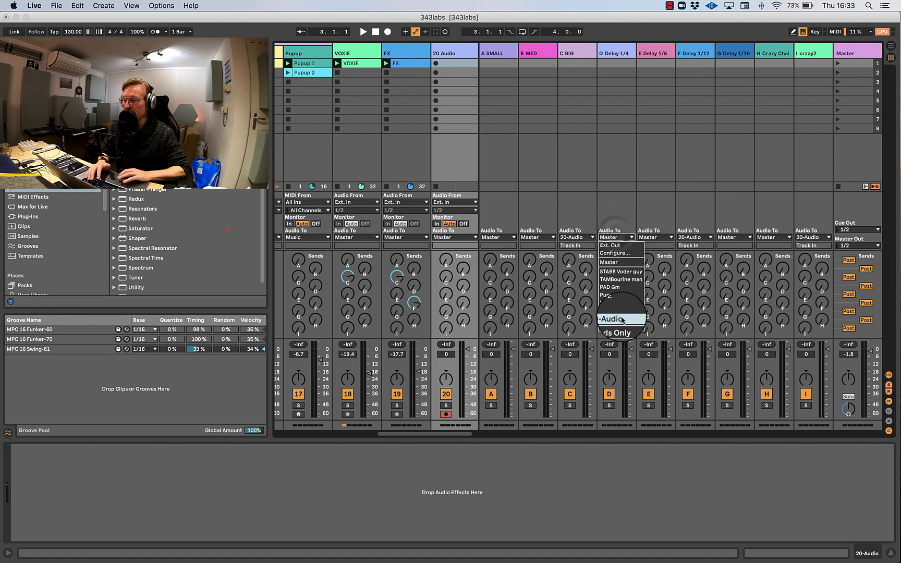
click(611, 319)
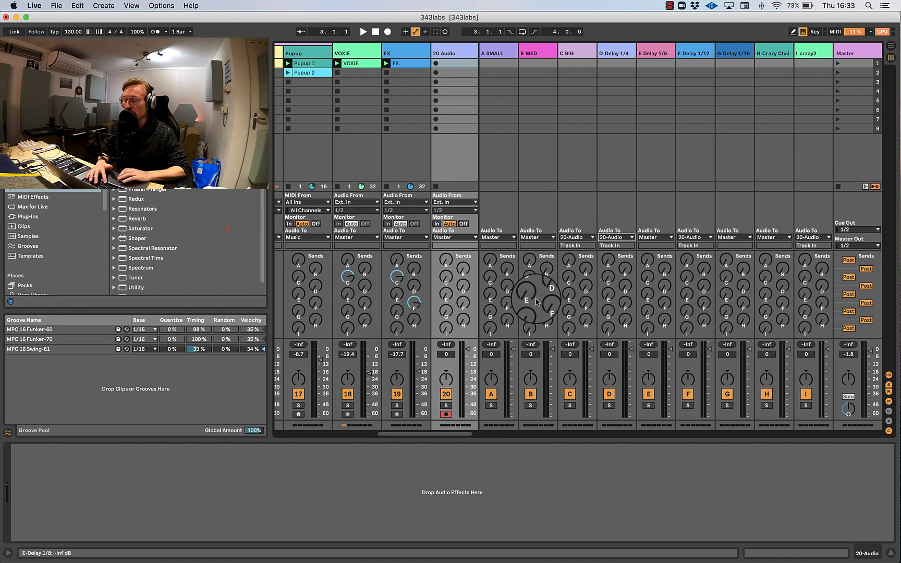
click(443, 63)
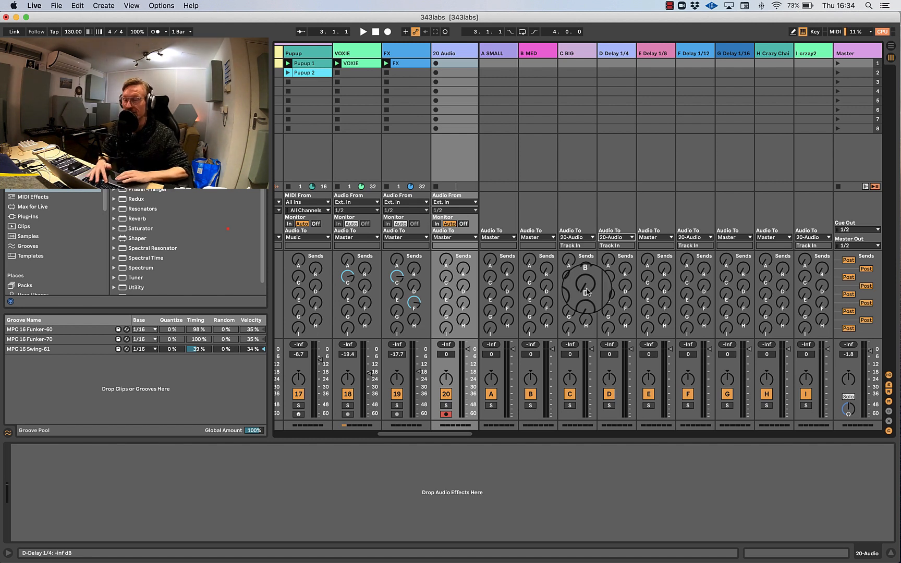
click(363, 31)
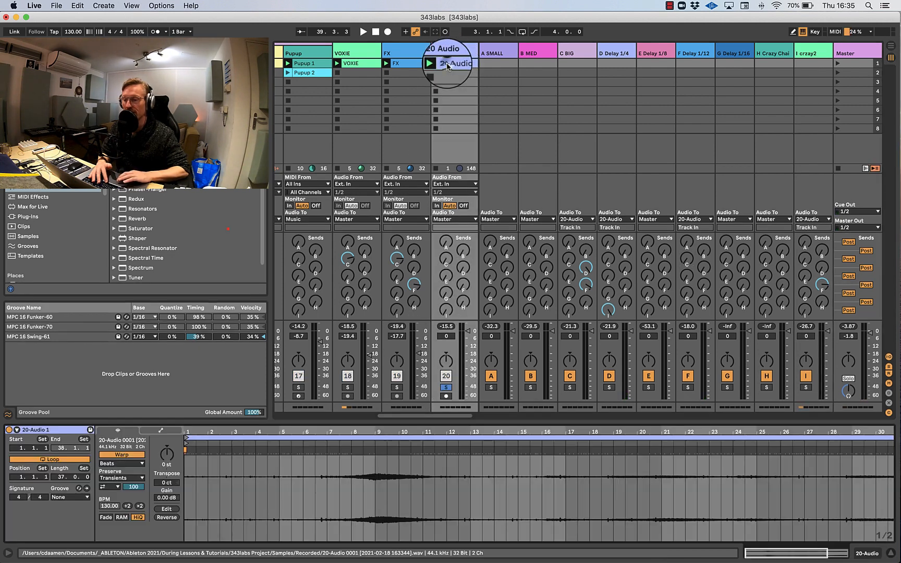
Launch the 20-Audio 1 clip and jump to a later part of the recording.
click(362, 31)
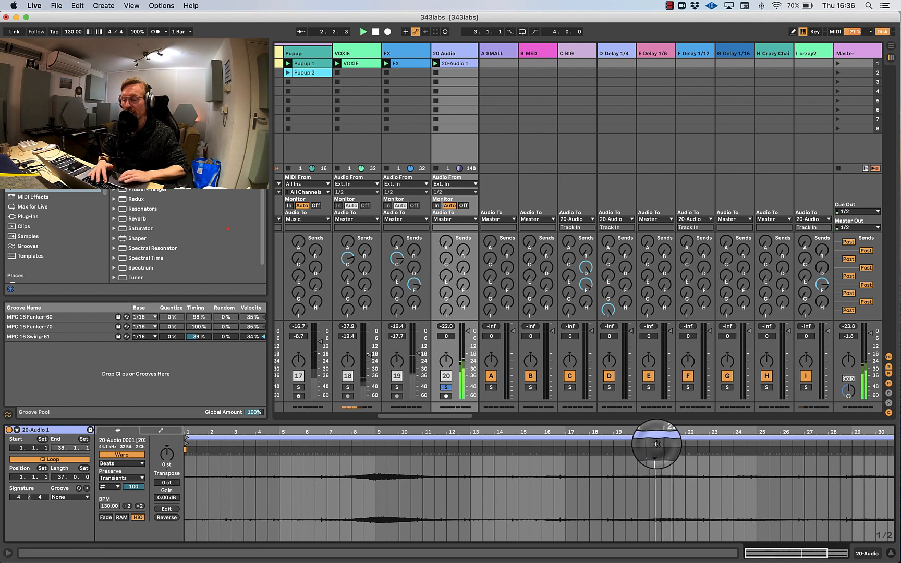
click(331, 480)
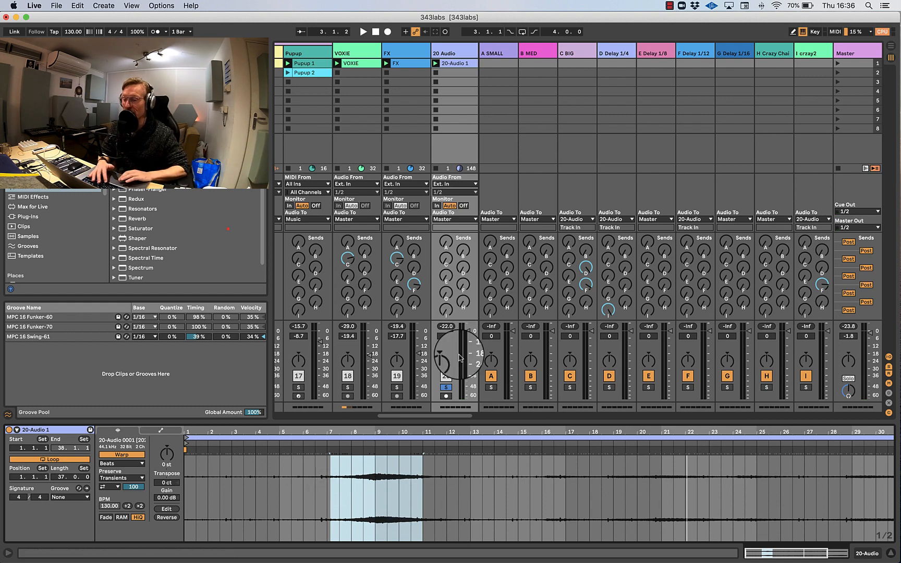
click(447, 387)
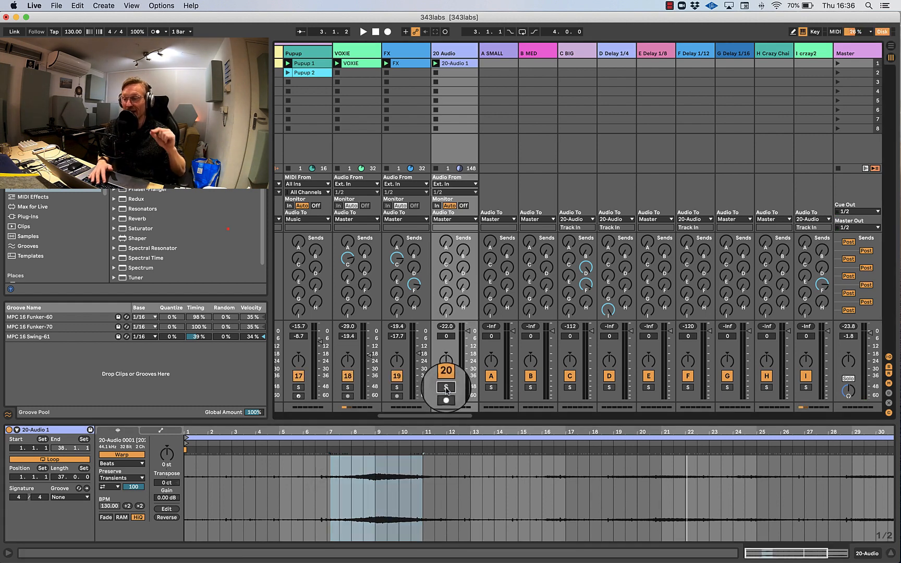